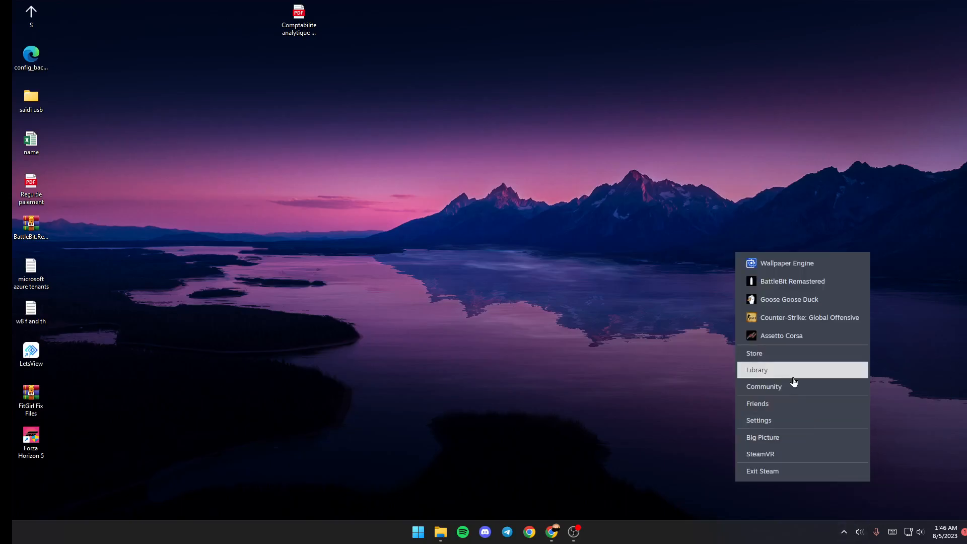
- Check the Steam library, close it, then launch Wallpaper Engine from the tray
{"action": "left_click", "coordinate": [756, 369]}
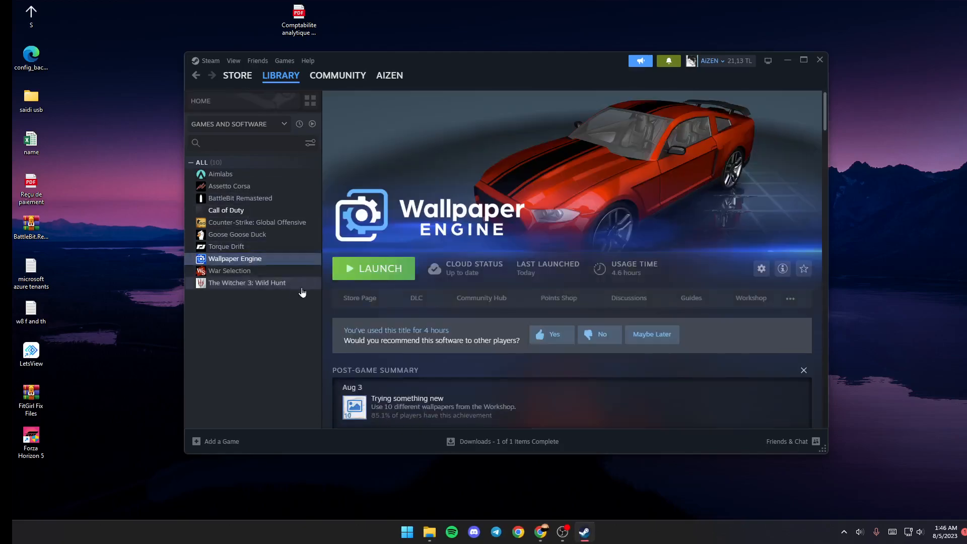
{"action": "mouse_move", "coordinate": [819, 60]}
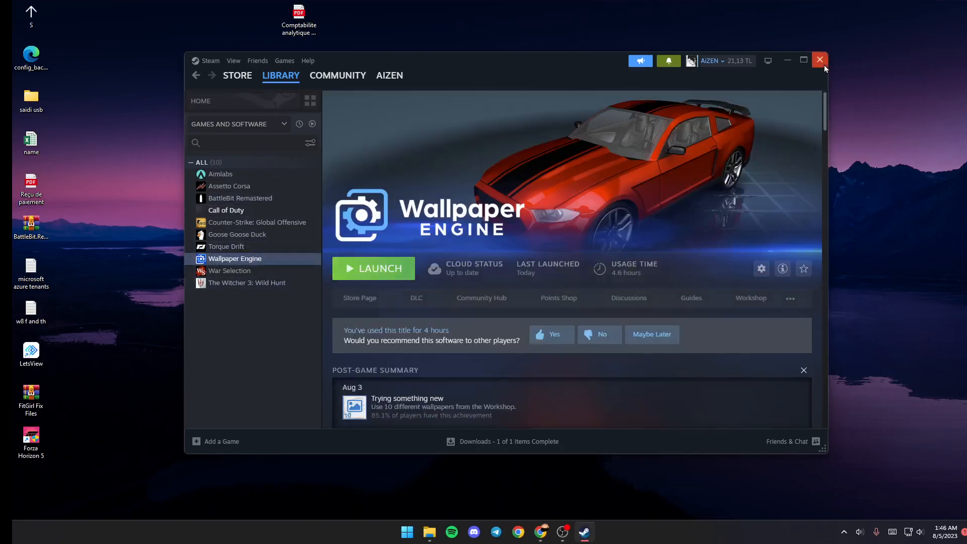
{"action": "left_click", "coordinate": [819, 60]}
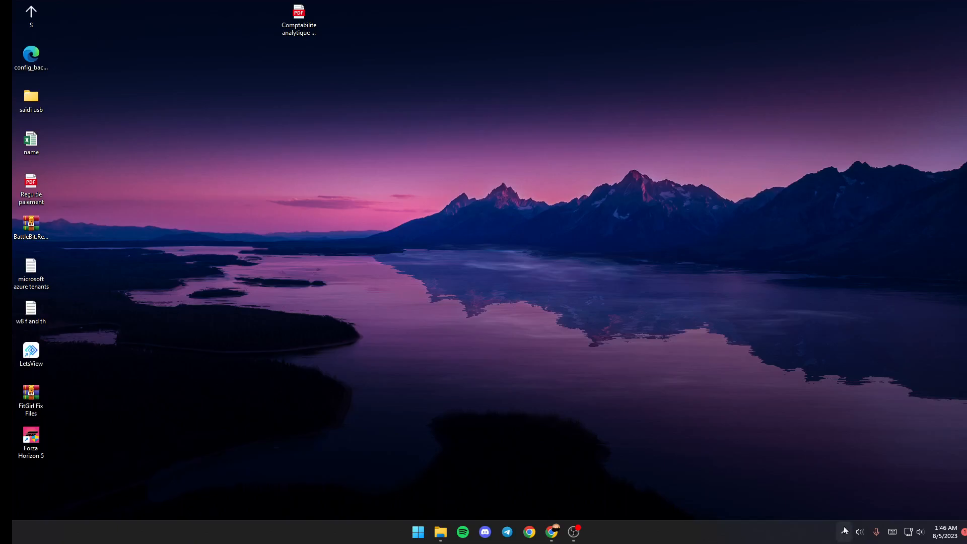
{"action": "mouse_move", "coordinate": [843, 531]}
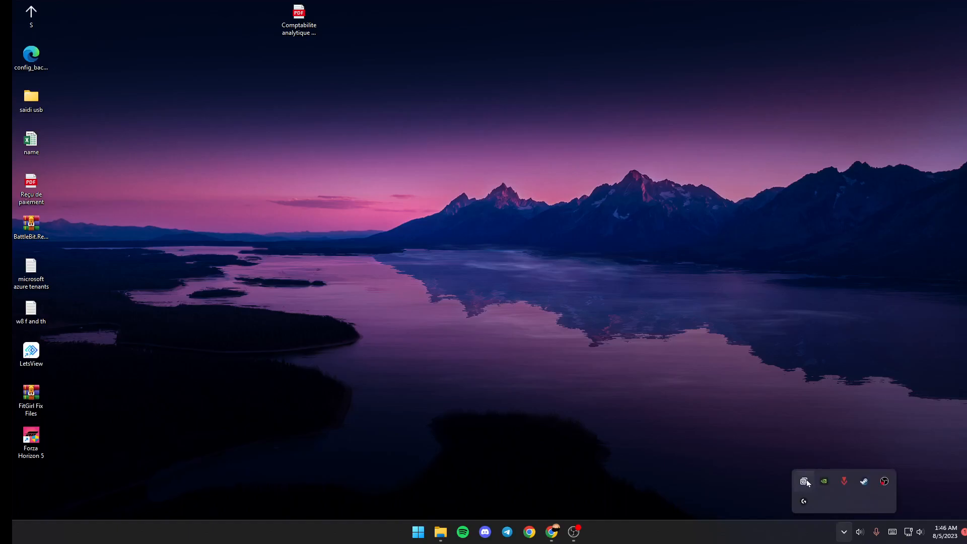
{"action": "mouse_move", "coordinate": [804, 481]}
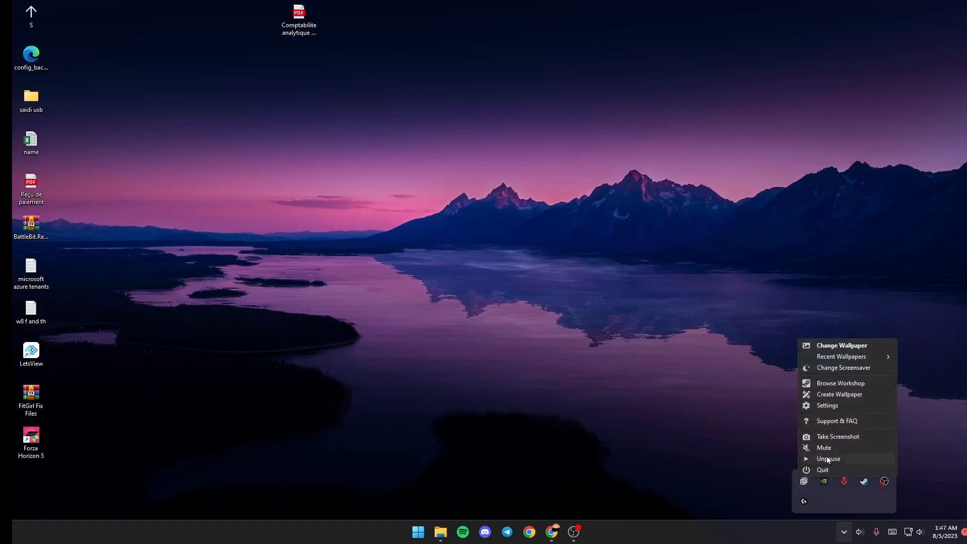
{"action": "left_click", "coordinate": [827, 459]}
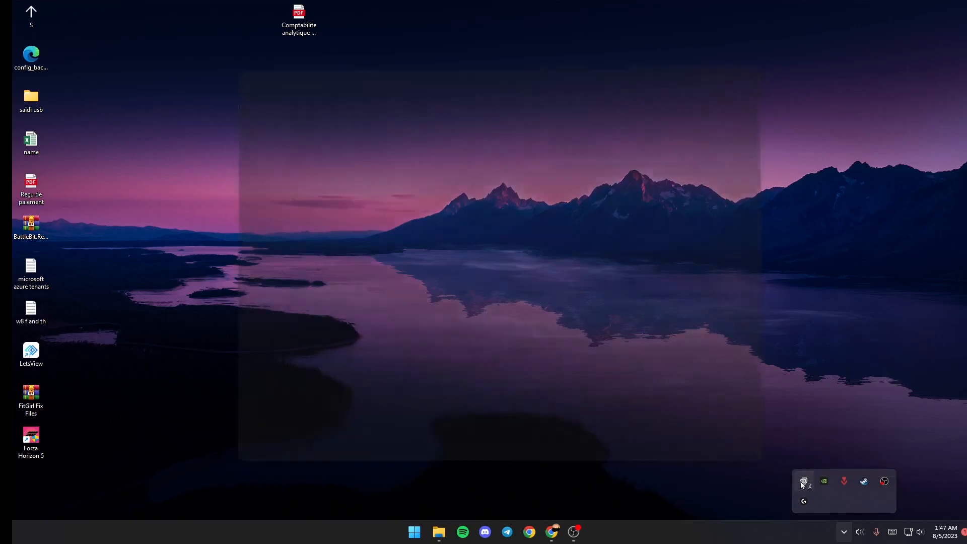
- Open the wallpaper browser and view the Discover page of featured wallpapers
{"action": "left_click", "coordinate": [803, 481]}
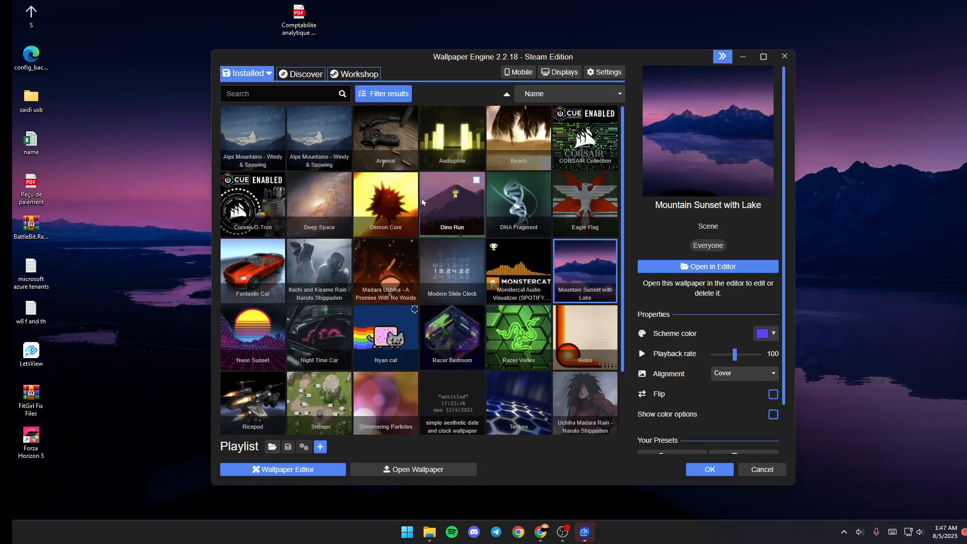
{"action": "left_click", "coordinate": [305, 74]}
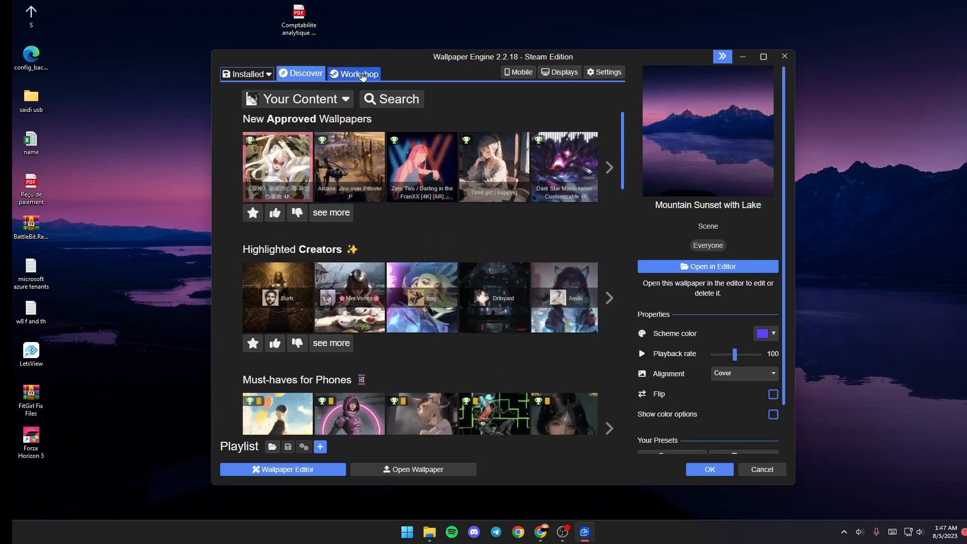
- Browse Top Rated Workshop wallpapers, then return to the Installed list
{"action": "left_click", "coordinate": [353, 73]}
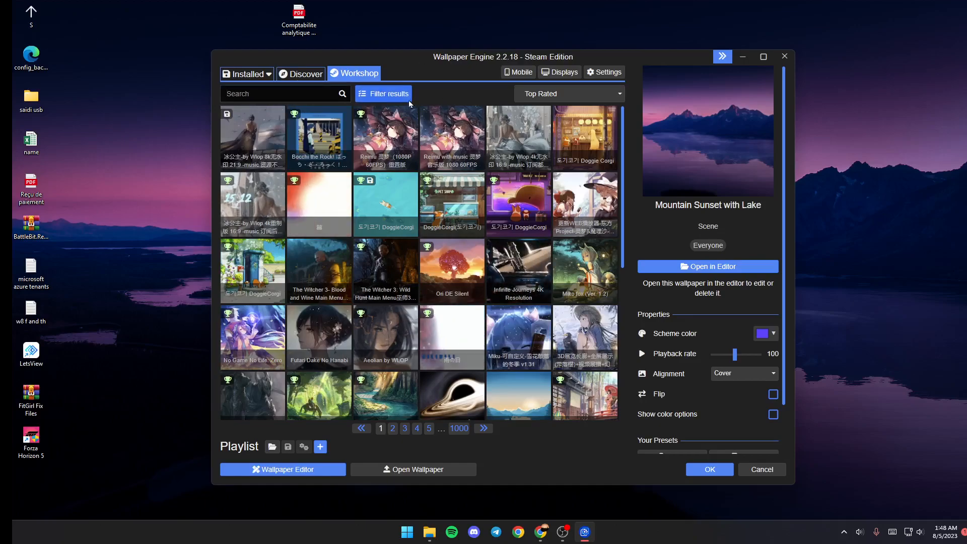
{"action": "left_click", "coordinate": [245, 74]}
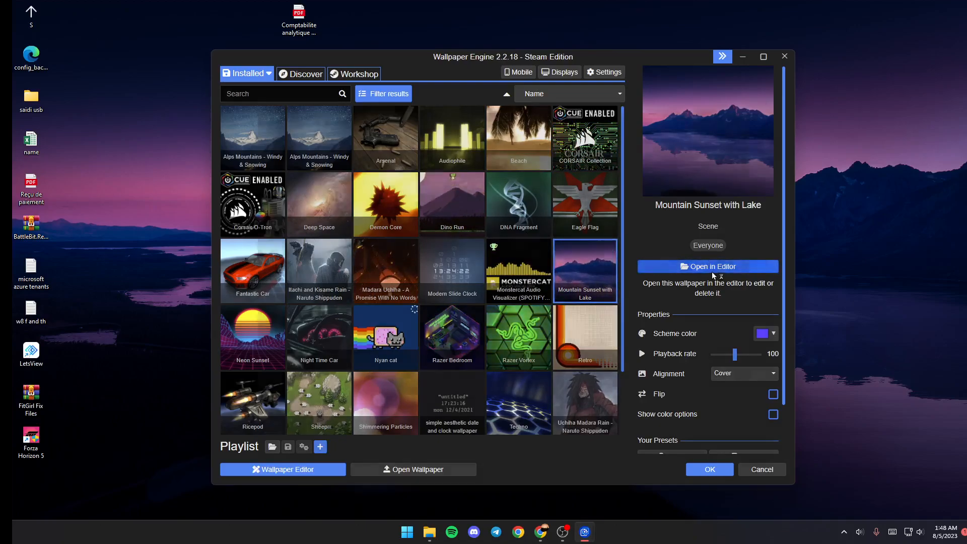
- Open Mountain Sunset with Lake in the editor and add a Sound asset
{"action": "left_click", "coordinate": [707, 266]}
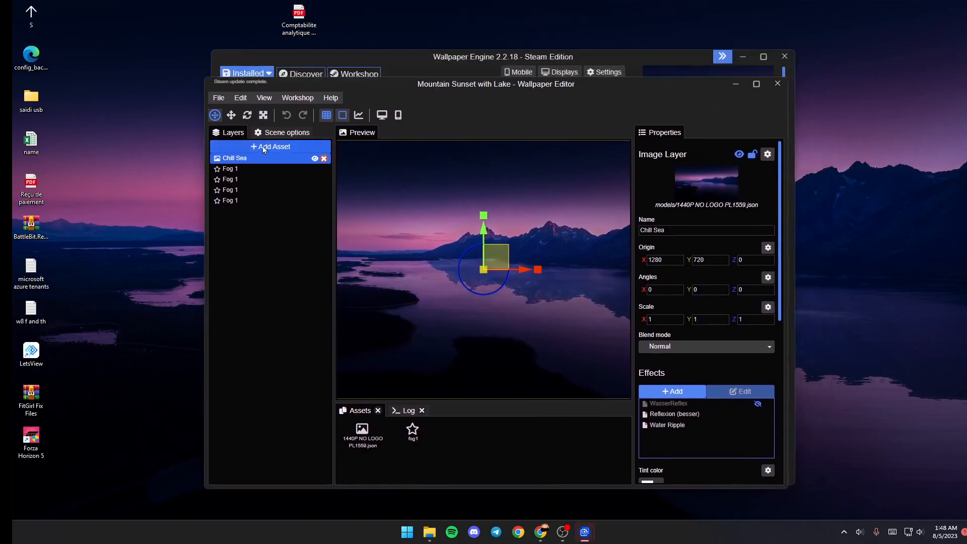
{"action": "left_click", "coordinate": [270, 146]}
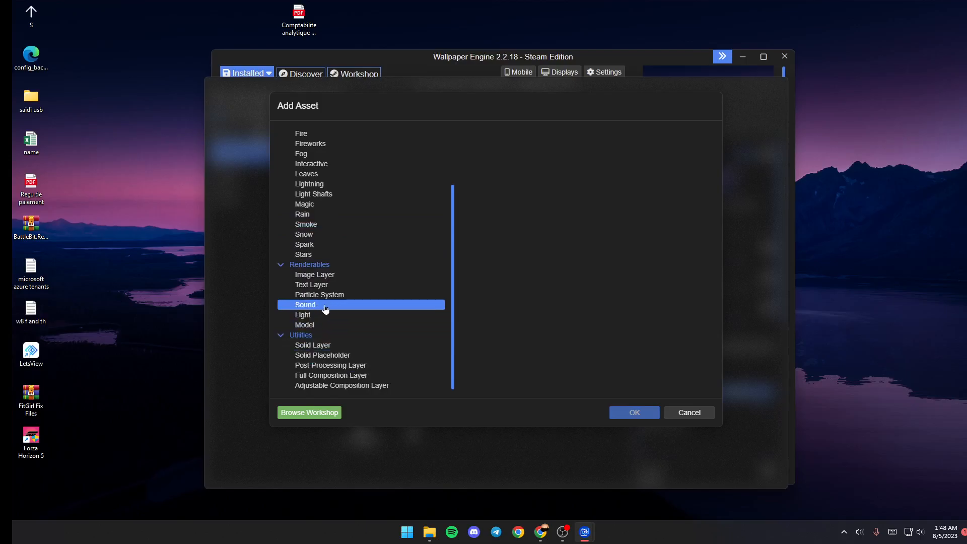
{"action": "left_click", "coordinate": [304, 305]}
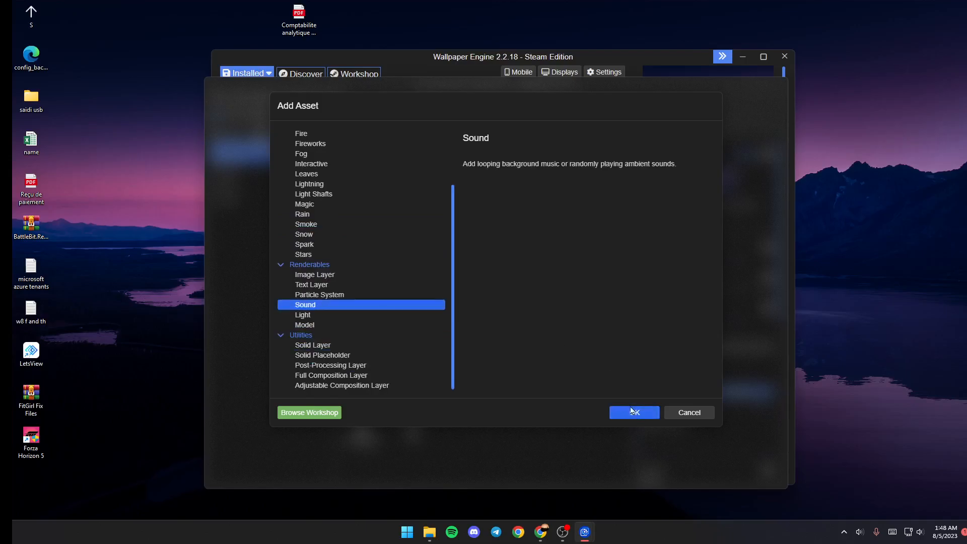